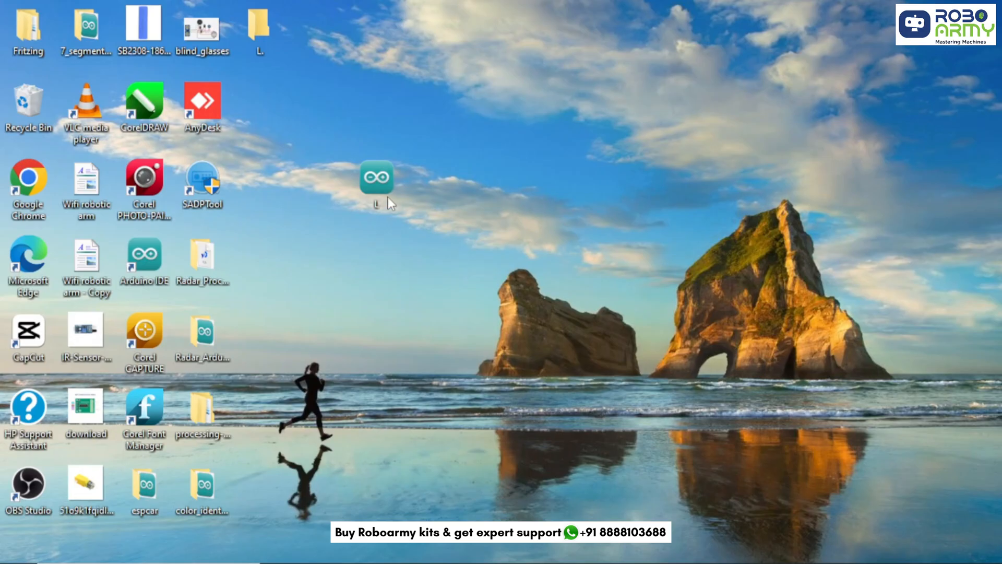
Step: Open the L sketch from the desktop in Arduino IDE
{"action": "double_click", "coordinate": [377, 177]}
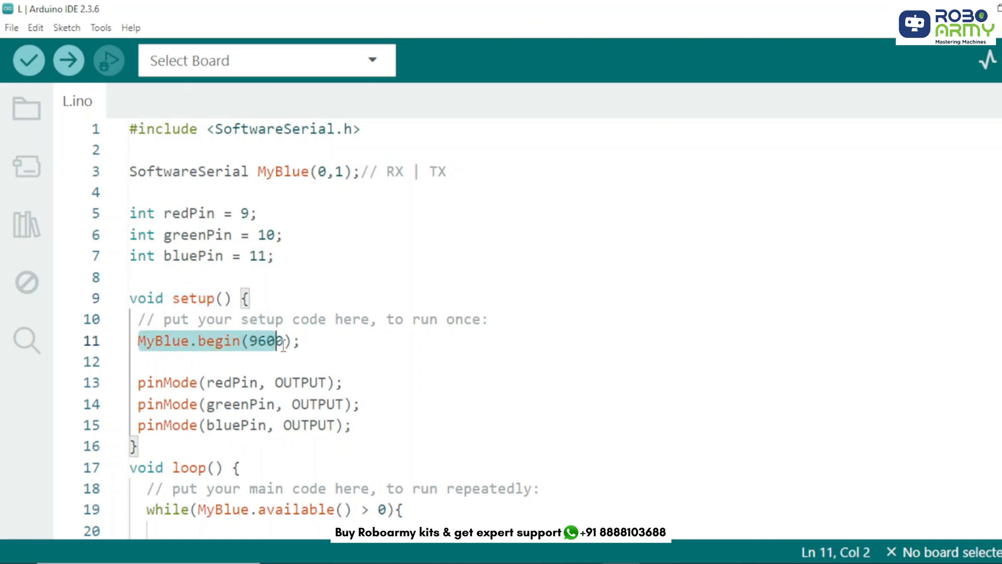
{"action": "left_click", "coordinate": [307, 340]}
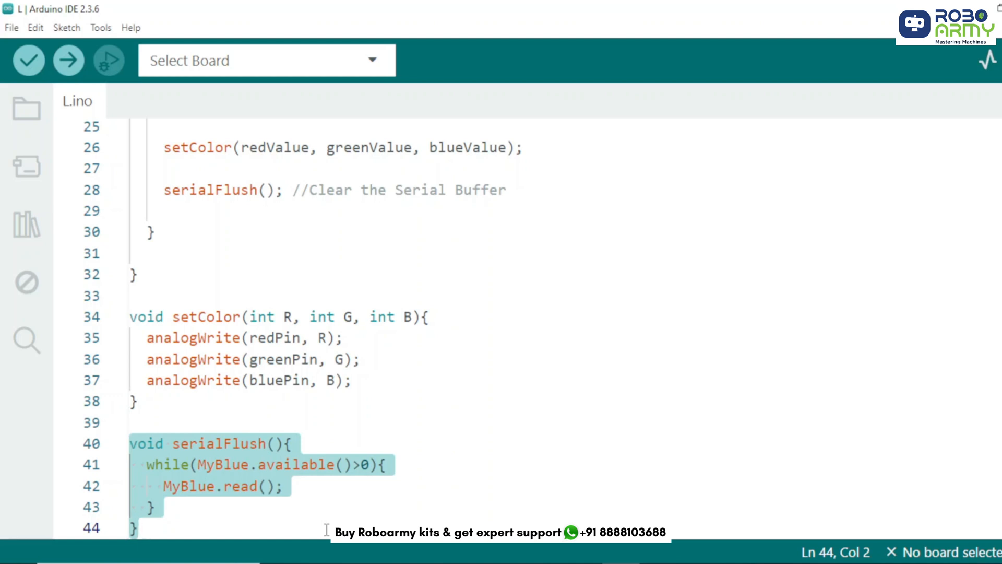
Step: Select Arduino Uno on COM4 as the target and start uploading the sketch
{"action": "left_click", "coordinate": [265, 60]}
{"action": "type", "text": "uno"}
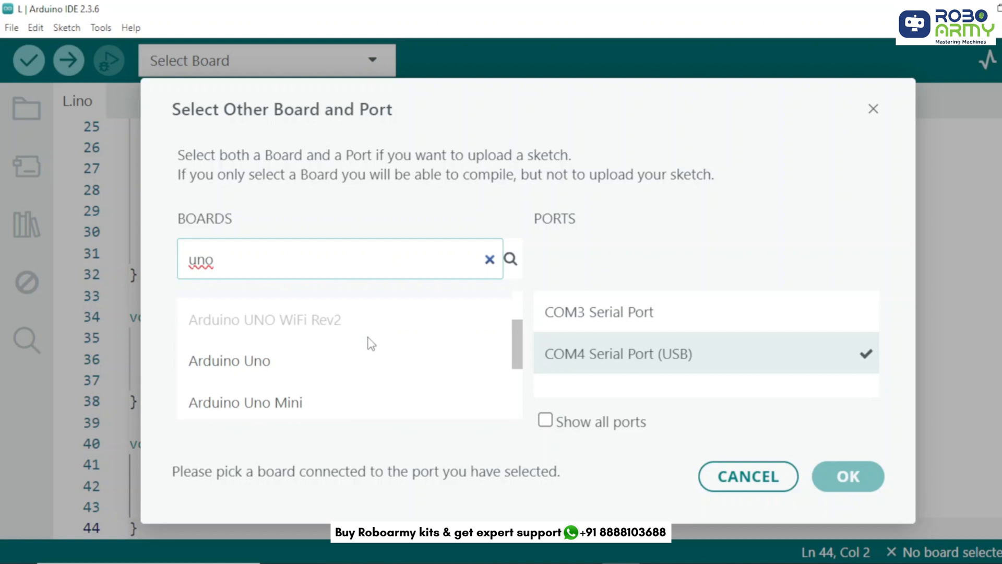
{"action": "left_click", "coordinate": [847, 476]}
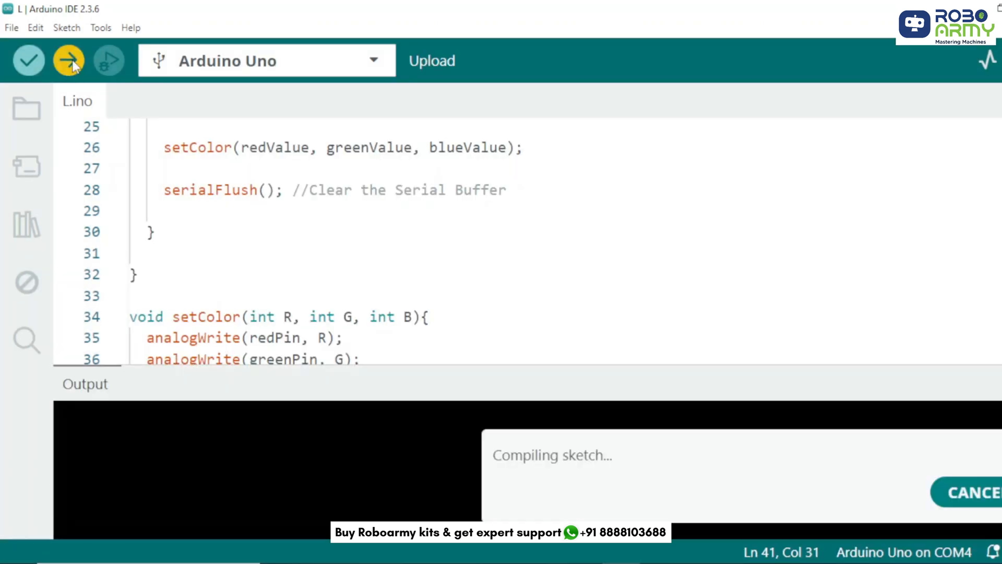